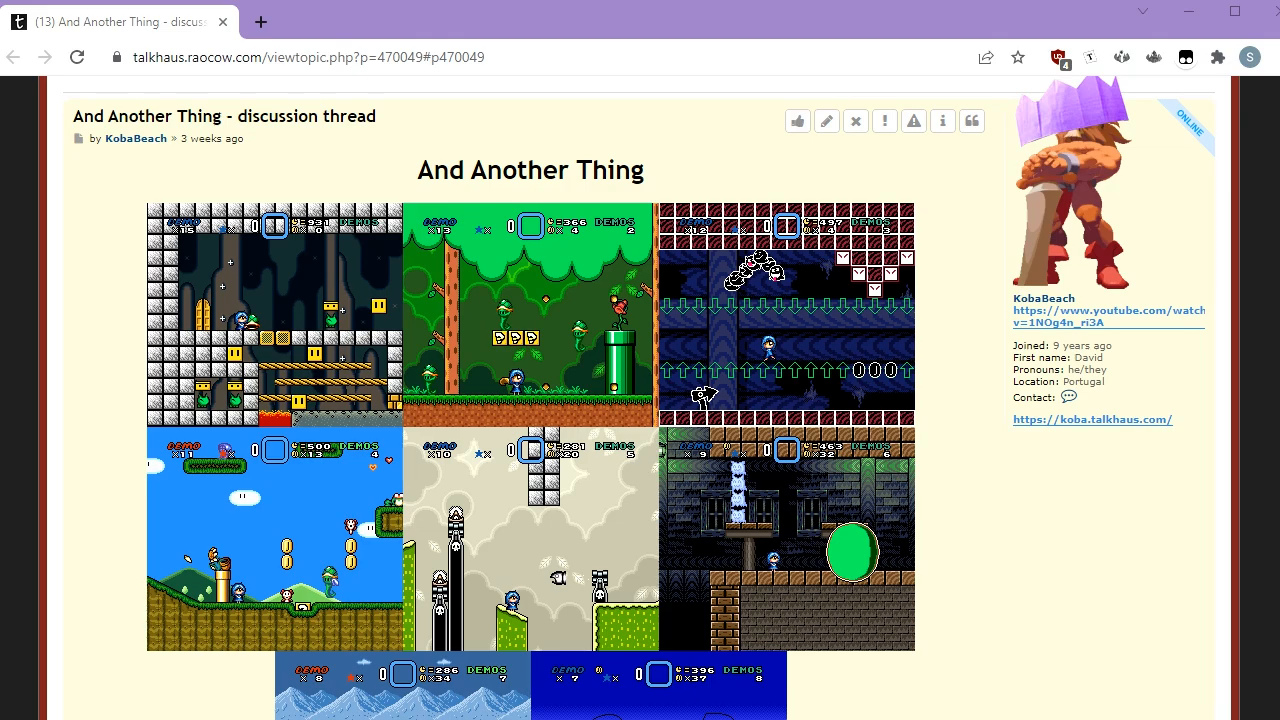
{"action": "scroll", "scroll_direction": "down", "scroll_amount": 3}
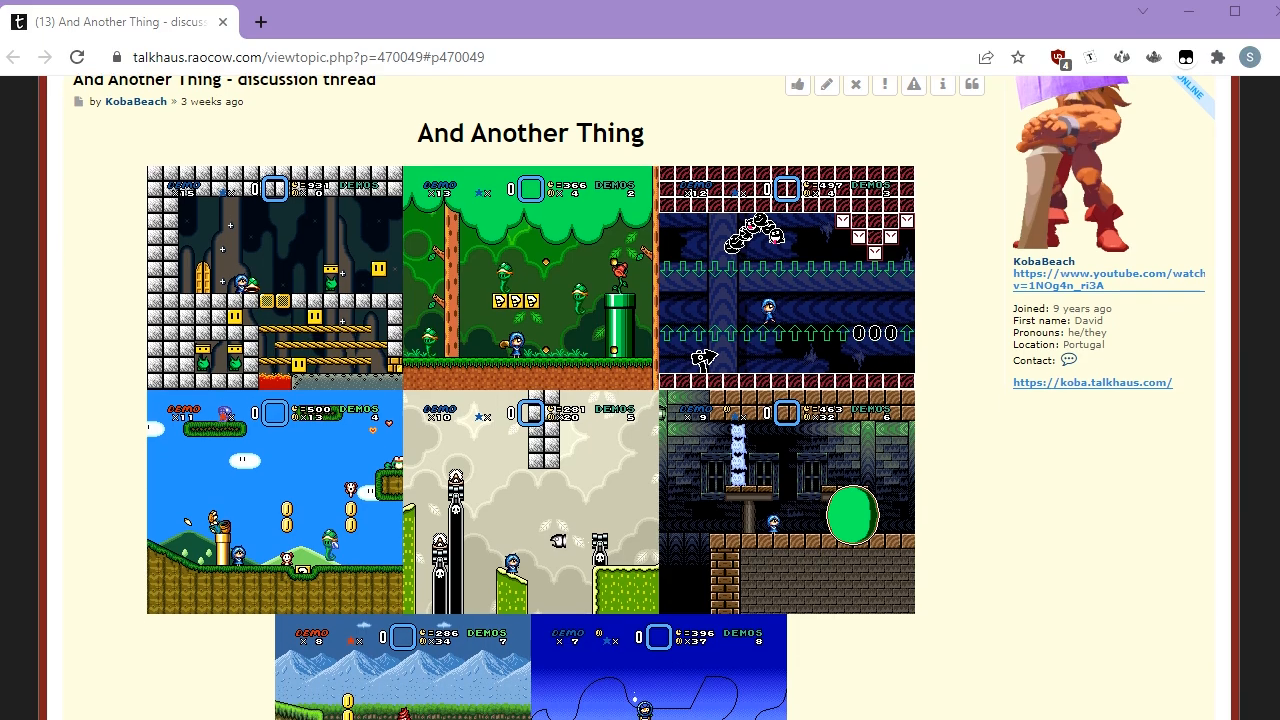
{"action": "scroll", "scroll_direction": "down", "scroll_amount": 3}
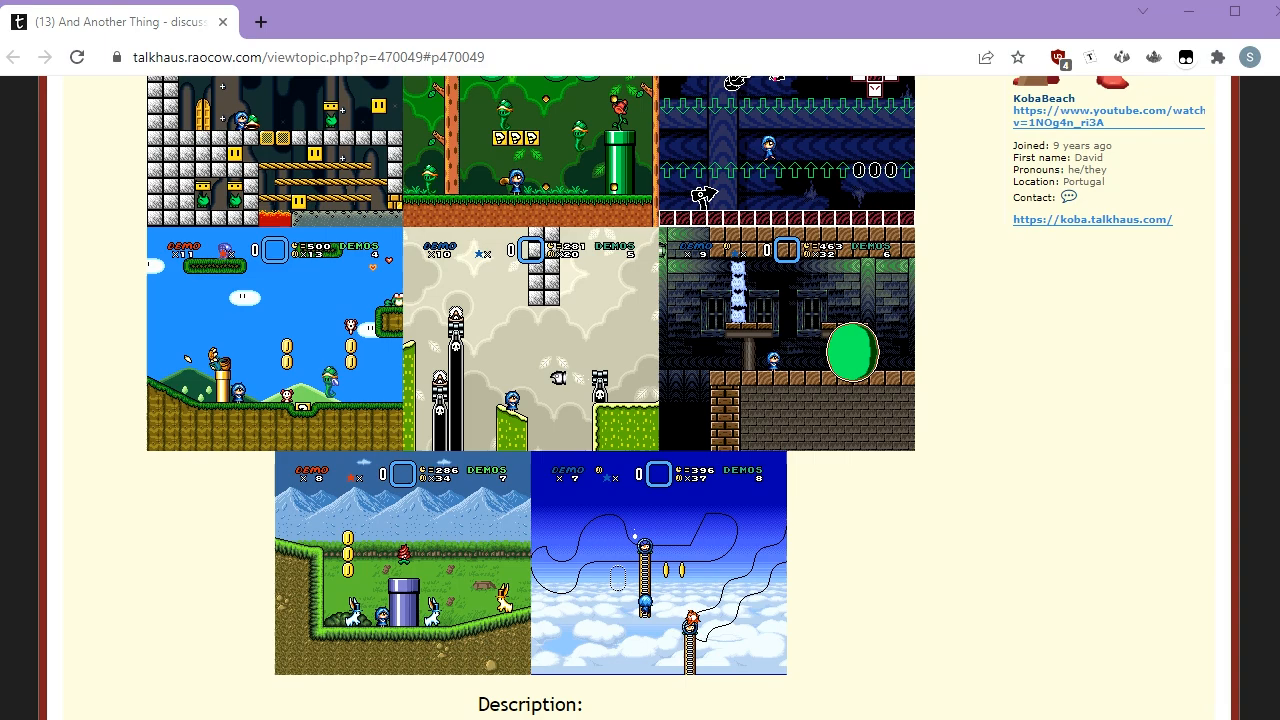
{"action": "scroll", "scroll_direction": "down", "scroll_amount": 3}
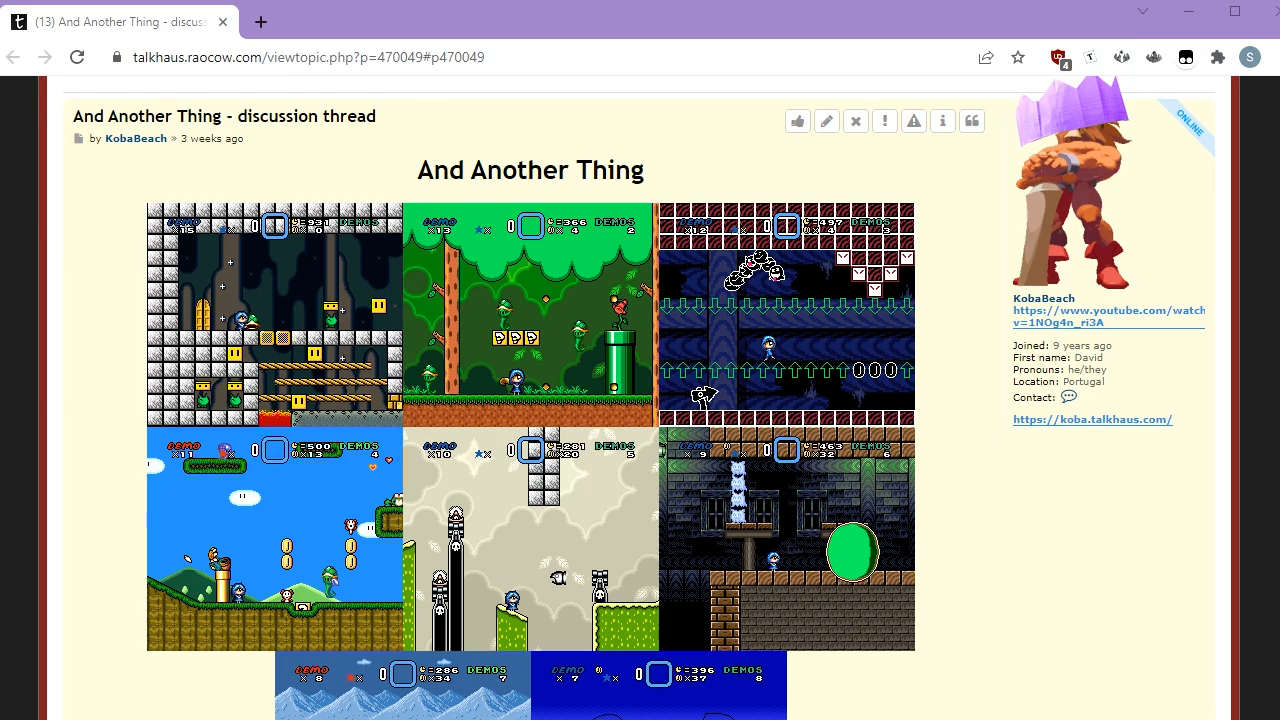
{"action": "scroll", "scroll_direction": "down", "scroll_amount": 3}
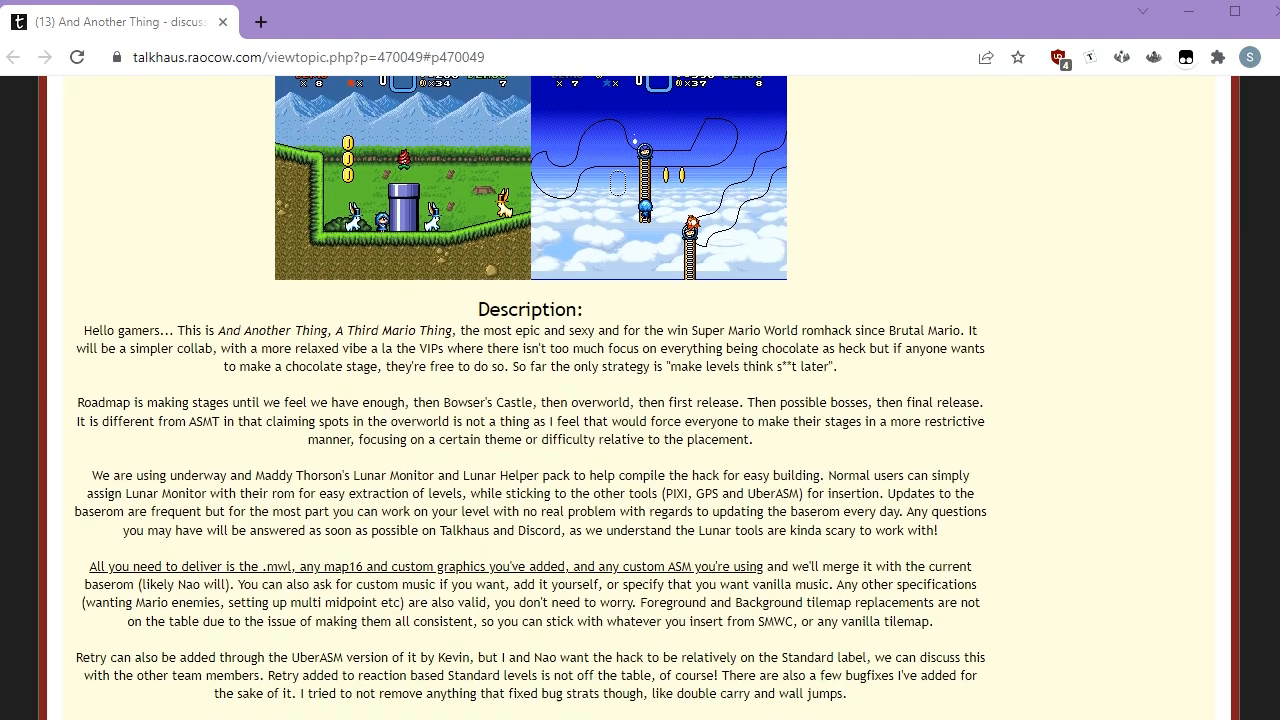
{"action": "scroll", "scroll_direction": "down", "scroll_amount": 3}
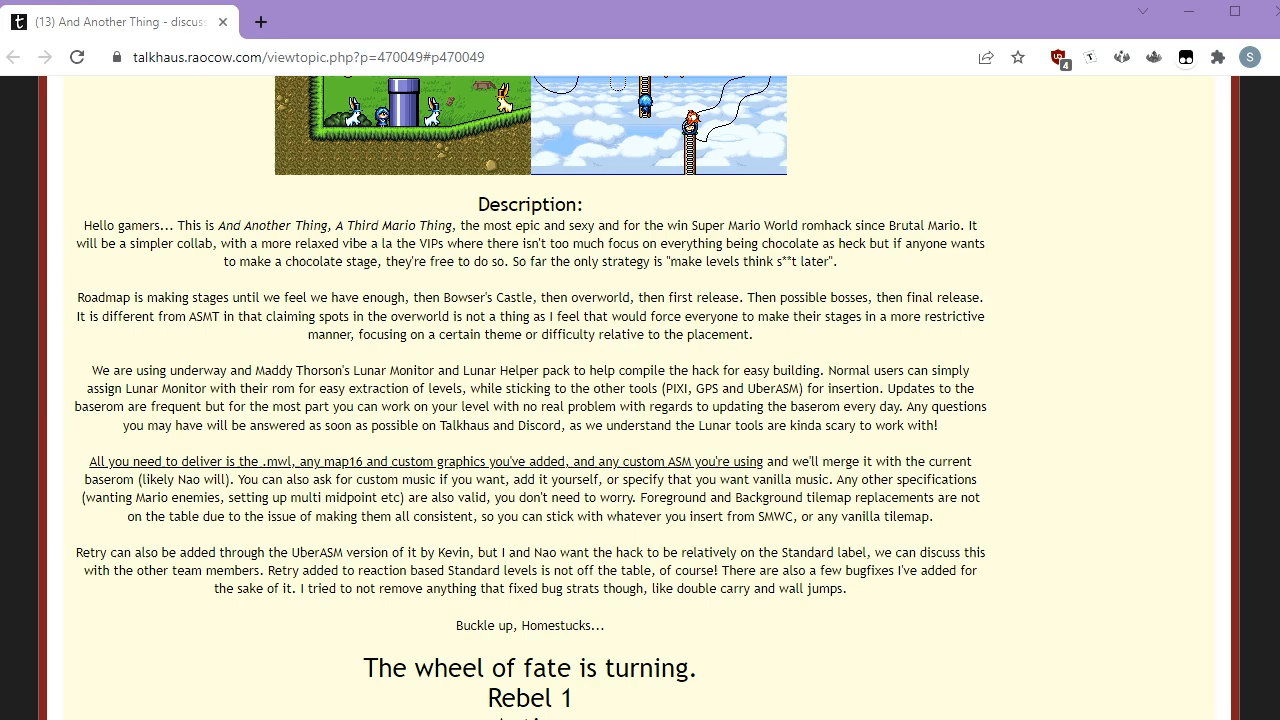
{"action": "scroll", "scroll_direction": "down", "scroll_amount": 3}
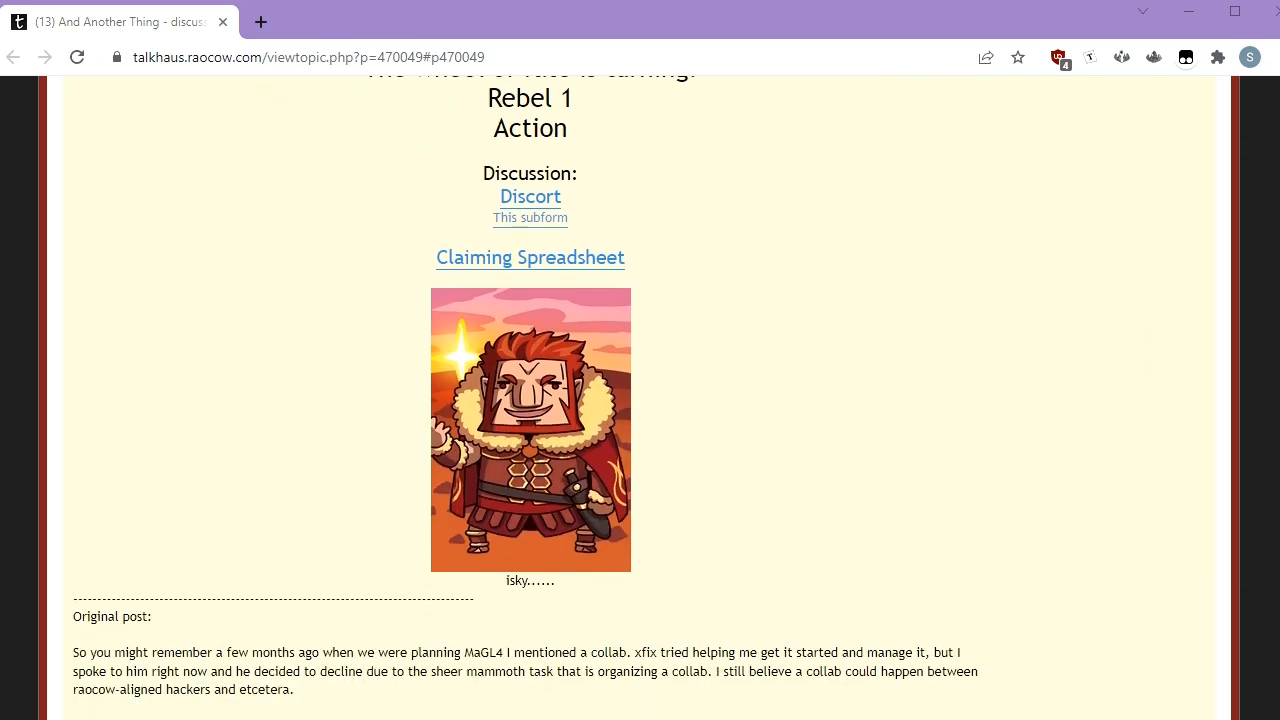
{"action": "scroll", "scroll_direction": "up", "scroll_amount": 3}
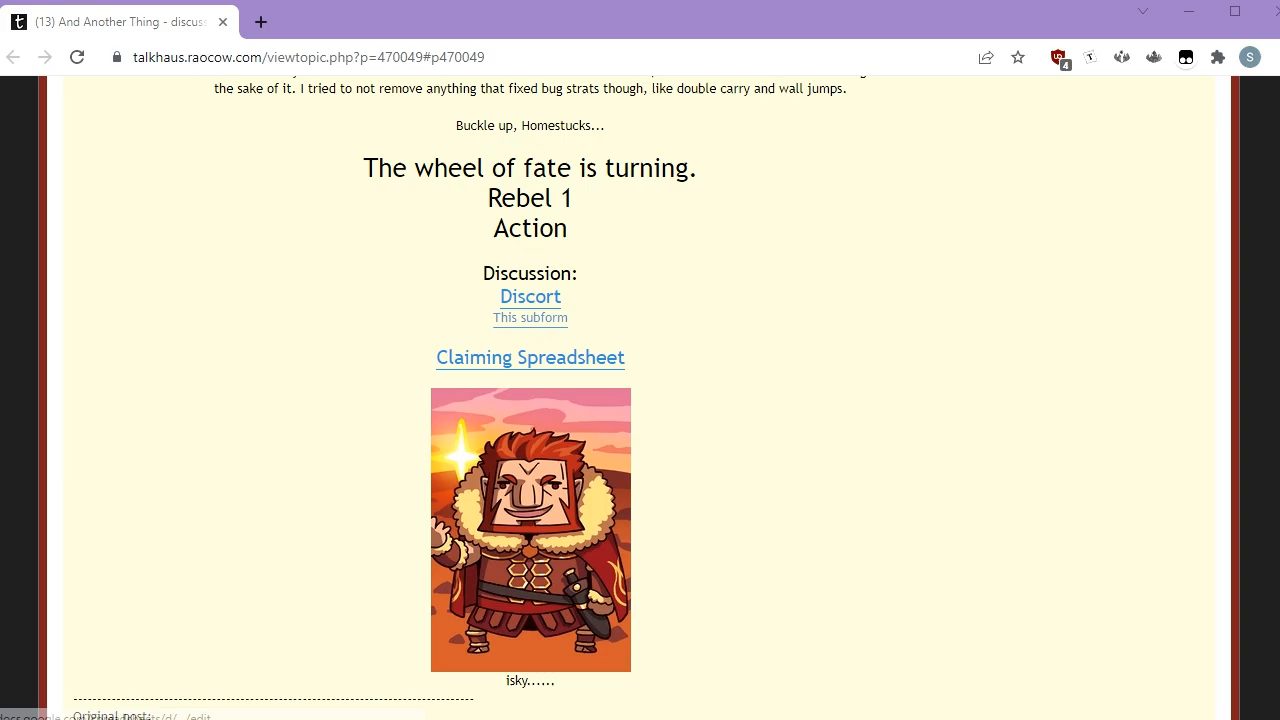
{"action": "scroll", "scroll_direction": "down", "scroll_amount": 3}
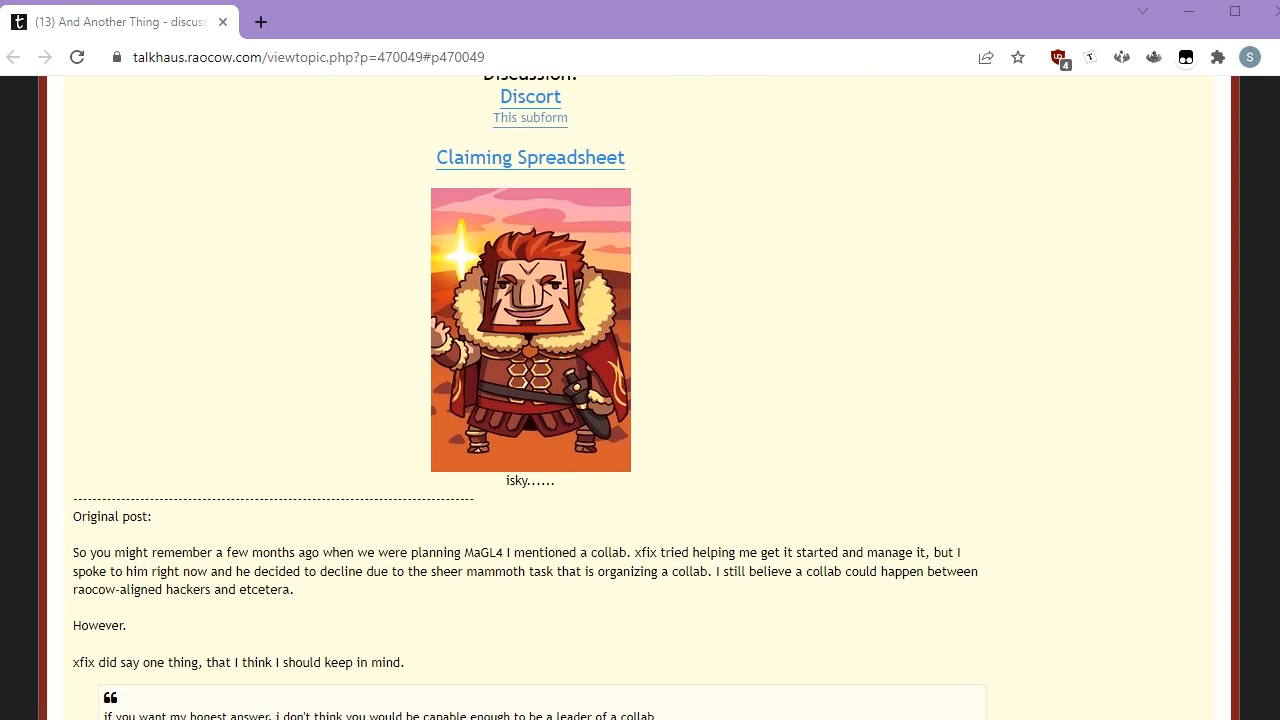
{"action": "scroll", "scroll_direction": "down", "scroll_amount": 3}
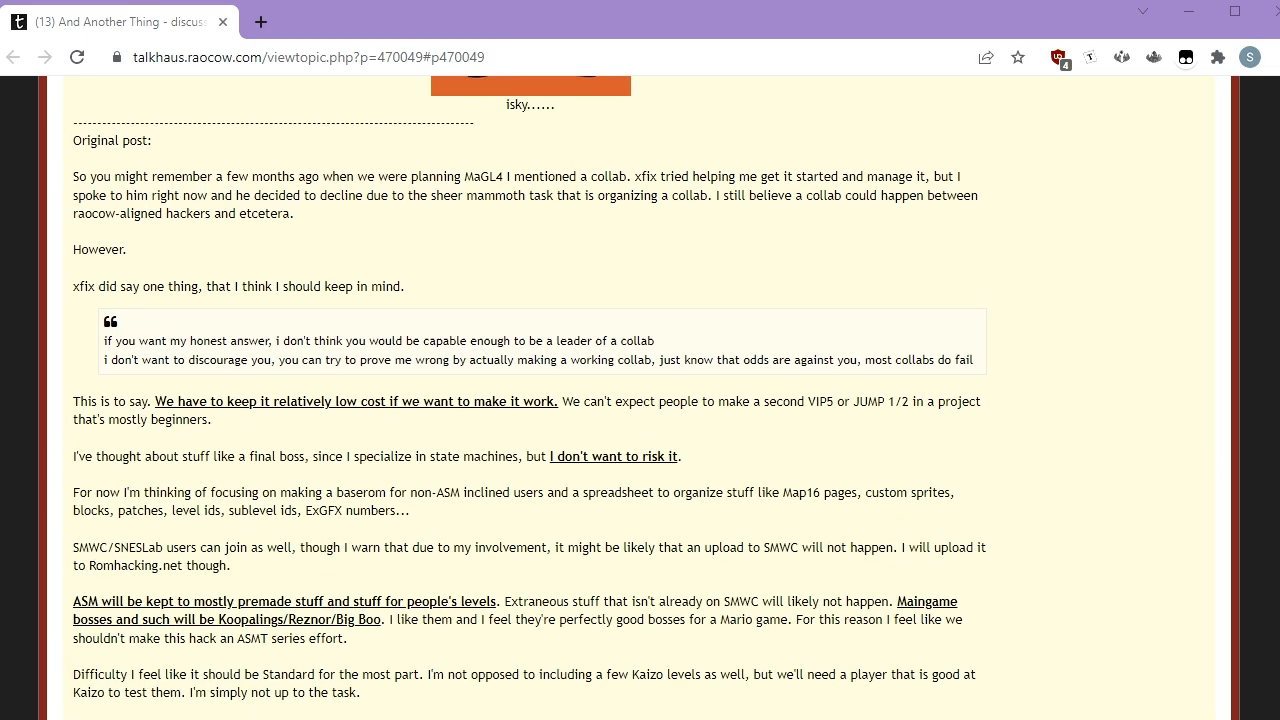
{"action": "scroll", "scroll_direction": "down", "scroll_amount": 3}
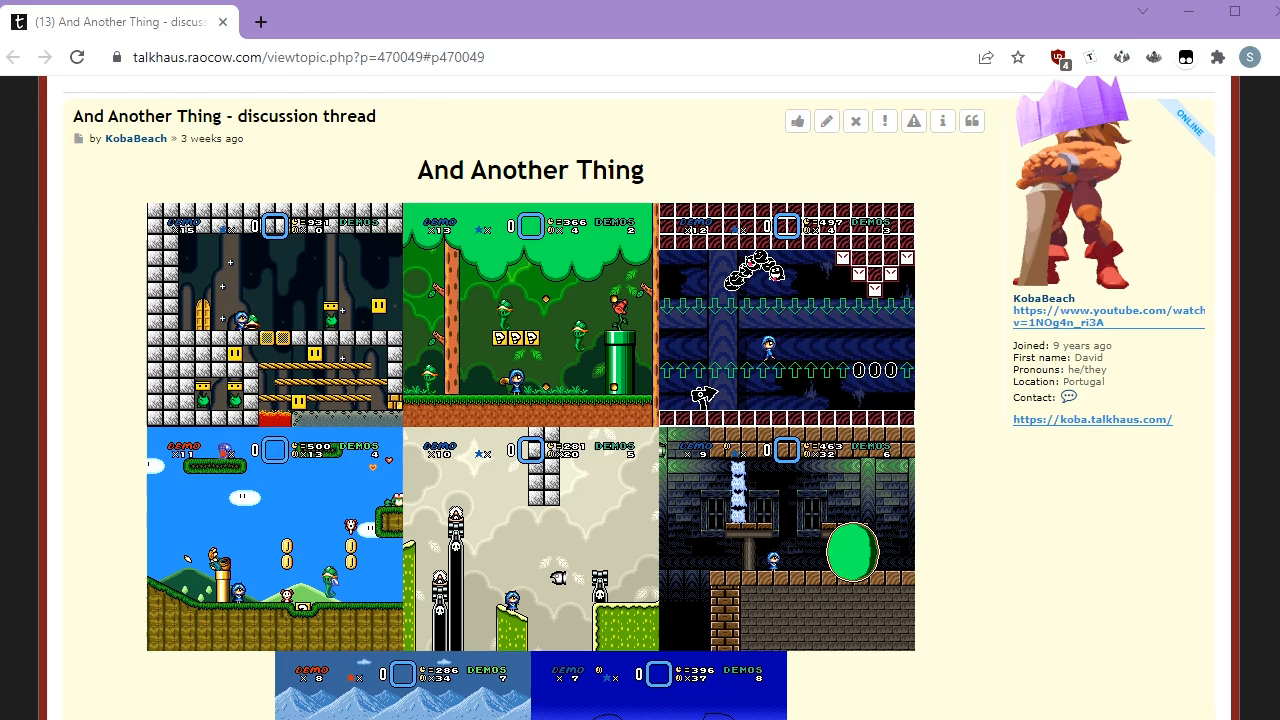
{"action": "scroll", "scroll_direction": "down", "scroll_amount": 3}
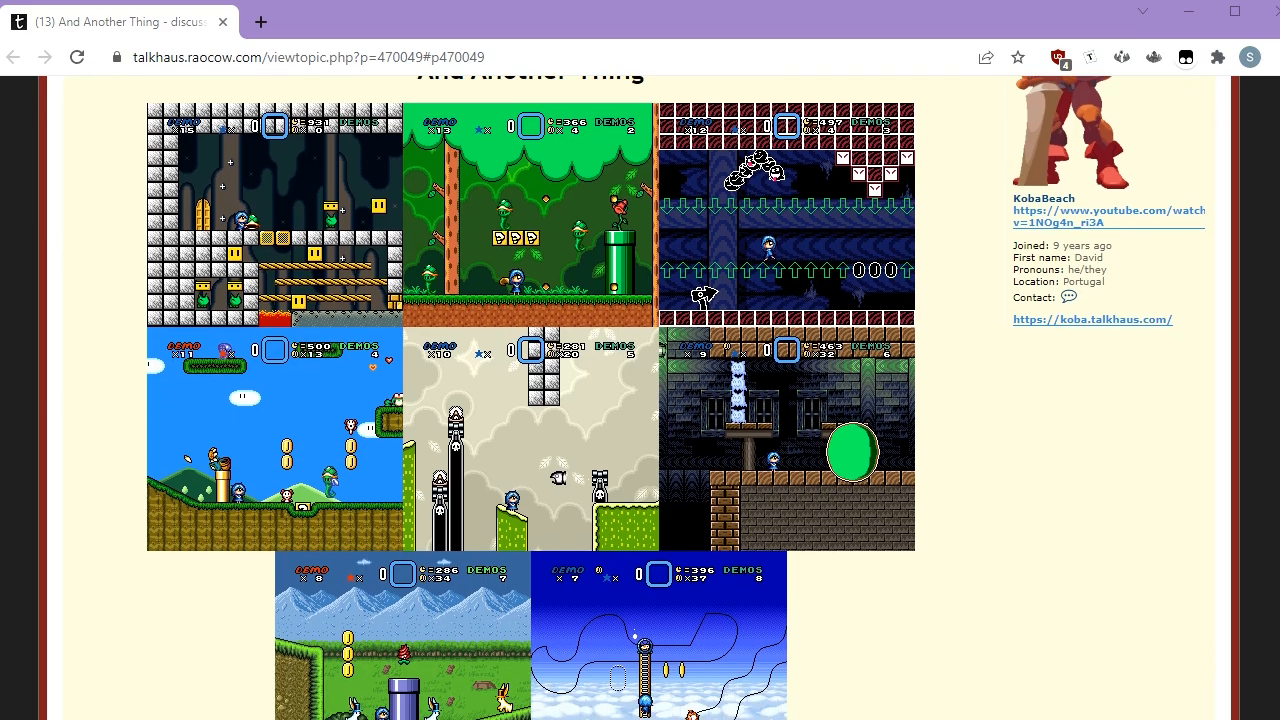
{"action": "scroll", "scroll_direction": "down", "scroll_amount": 3}
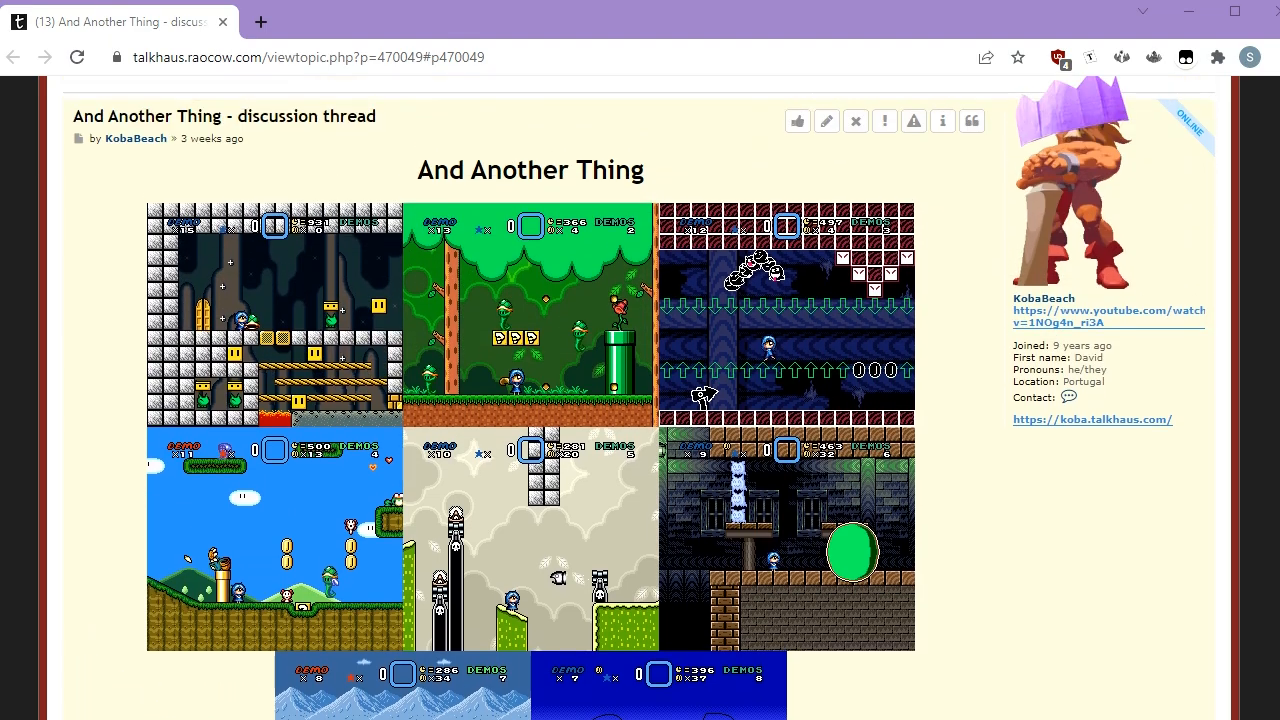
{"action": "scroll", "scroll_direction": "down", "scroll_amount": 3}
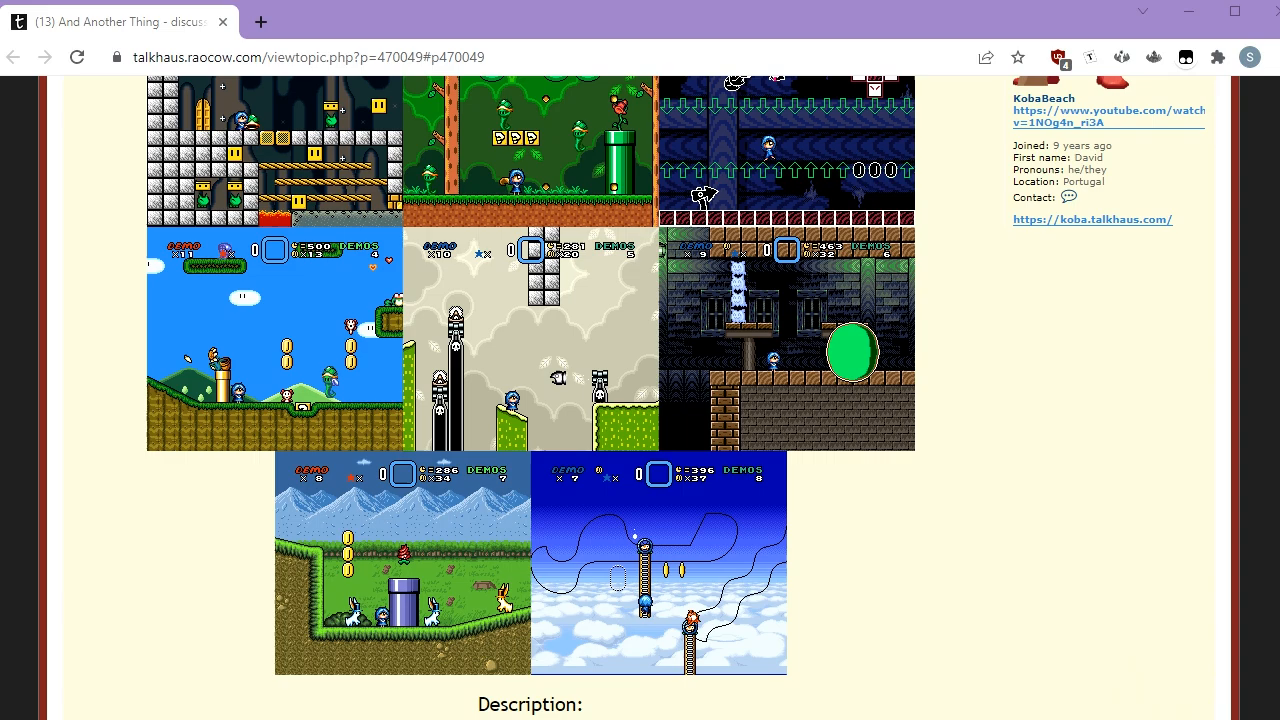
{"action": "scroll", "scroll_direction": "up", "scroll_amount": 3}
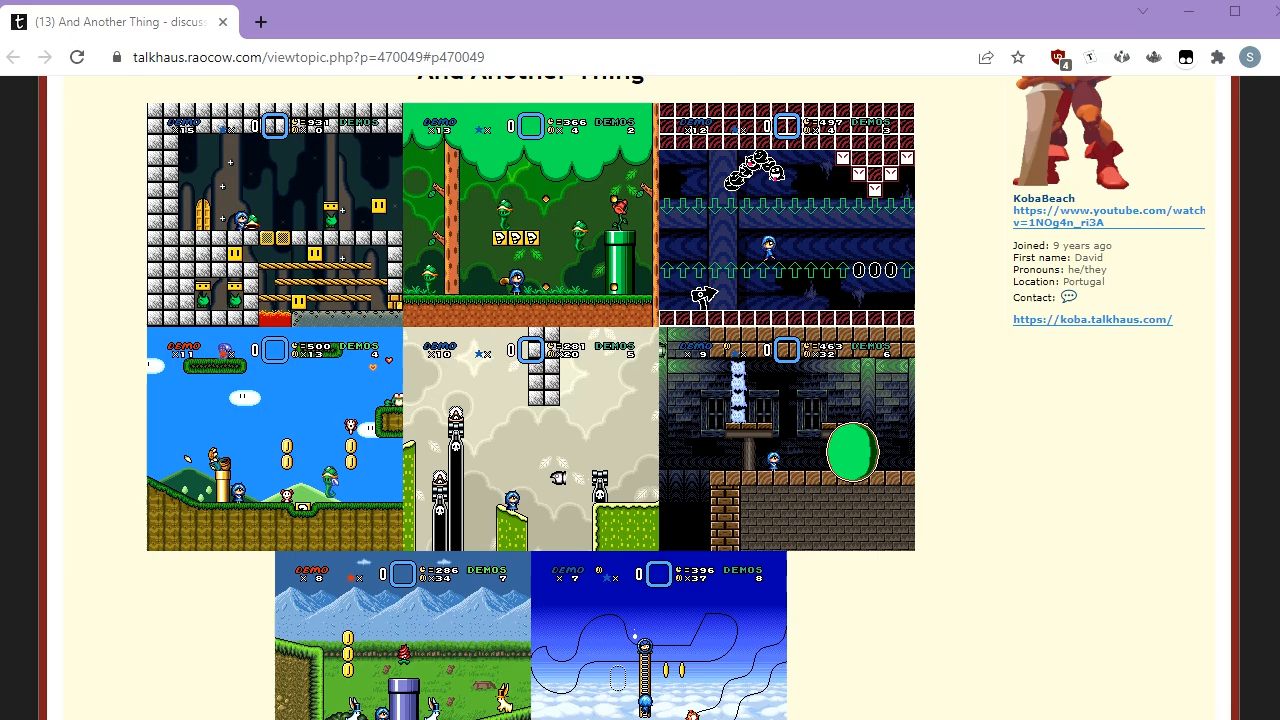
{"action": "scroll", "scroll_direction": "down", "scroll_amount": 3}
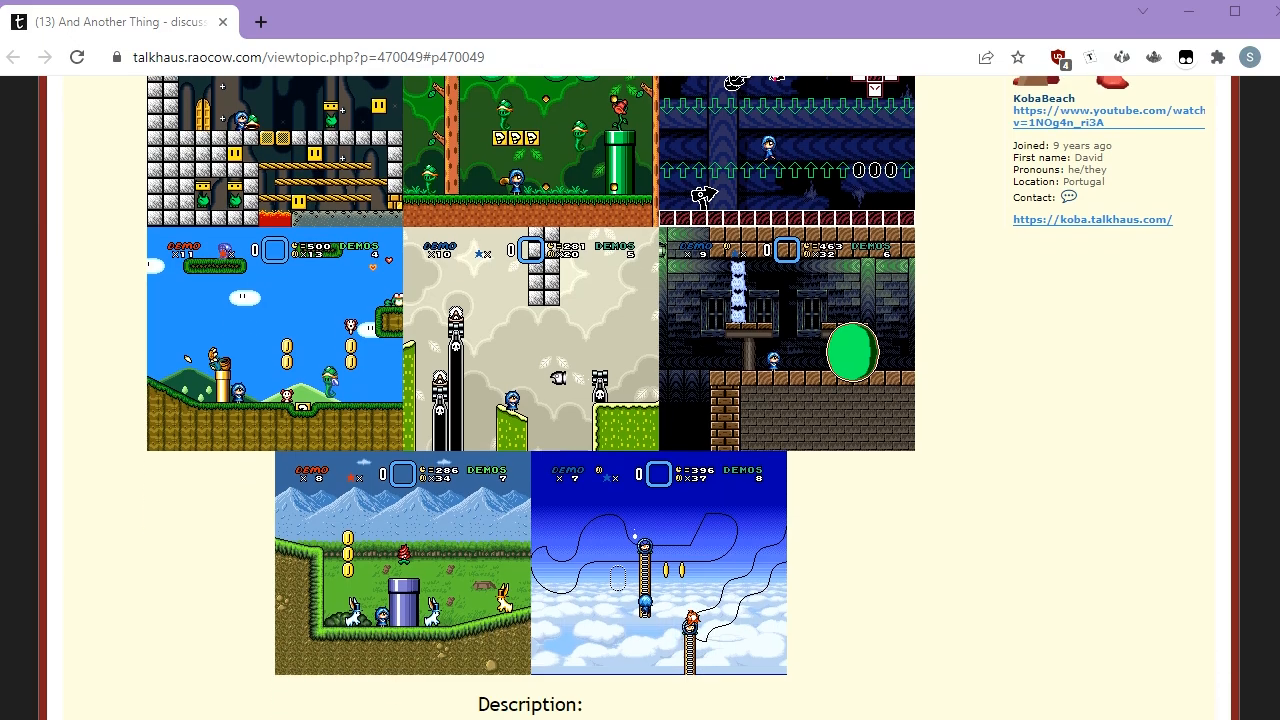